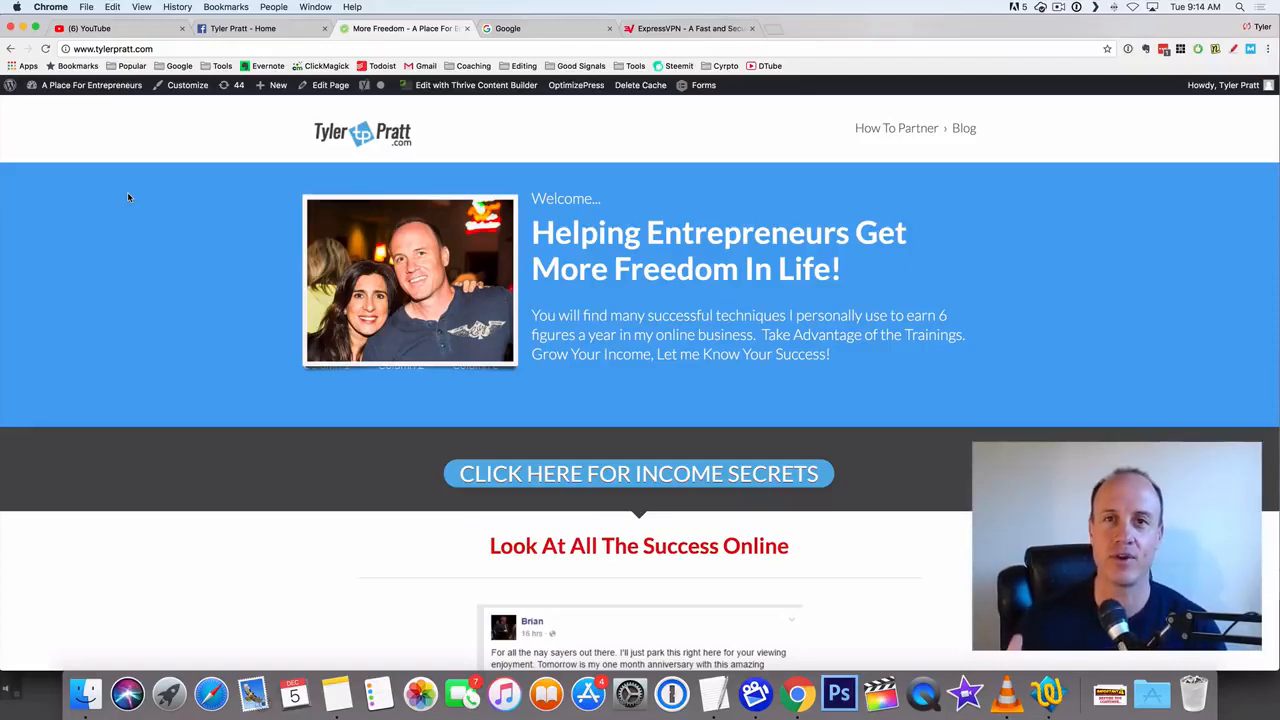
Look over the tylerpratt.com homepage and the YouTube video description, then show the Google home page.
left_click(90, 28)
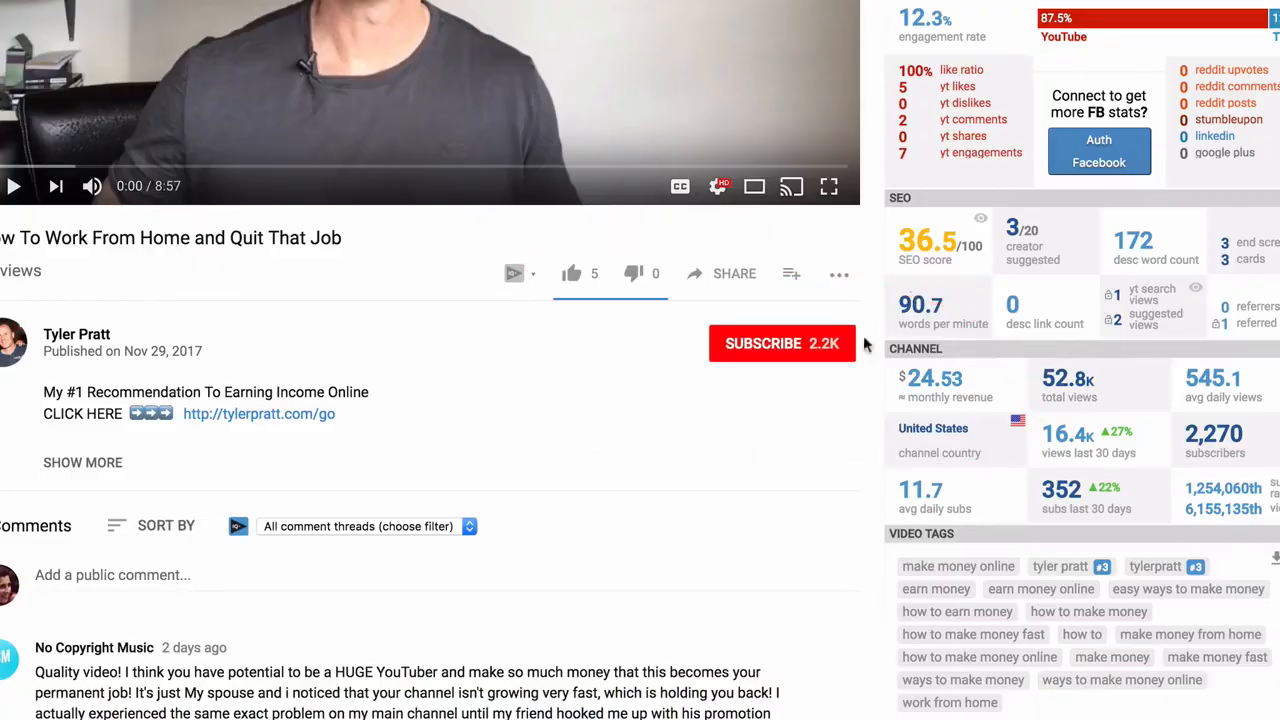
left_click(782, 344)
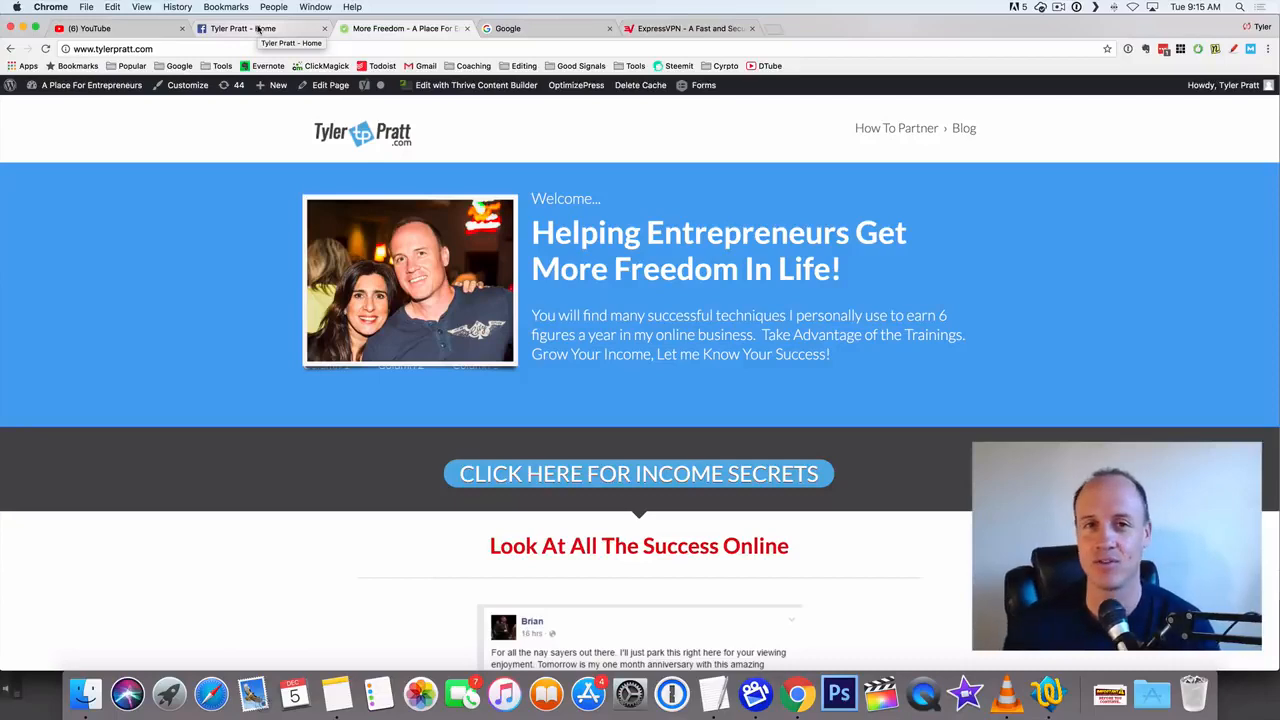
left_click(262, 28)
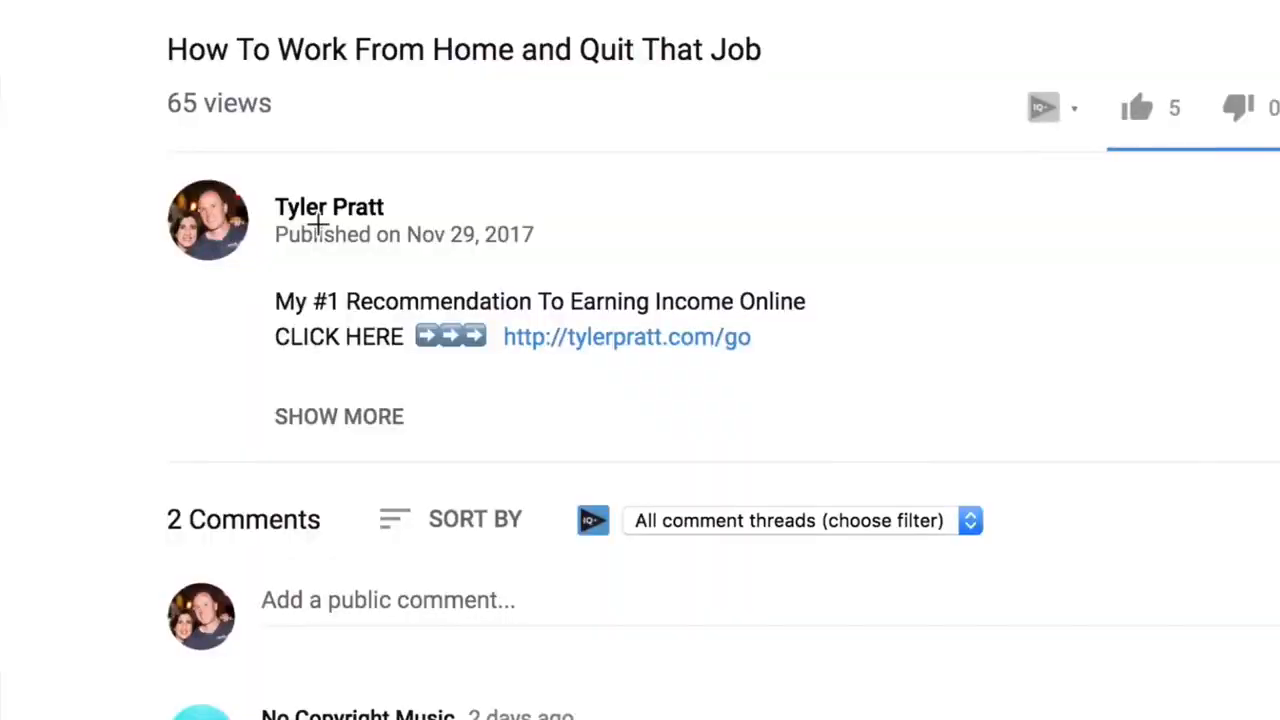
left_click_drag(320, 224, 918, 300)
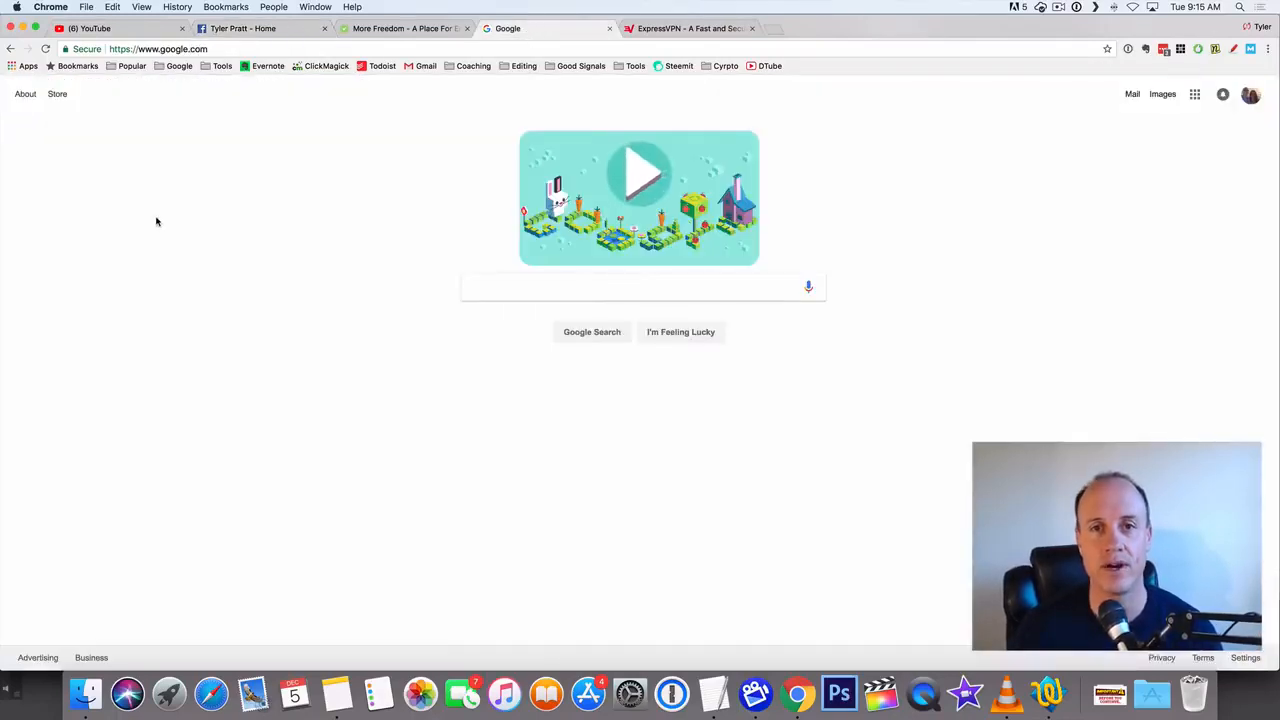
Search Google for 'usertesting' and go to the official UserTesting.com result.
left_click(640, 288)
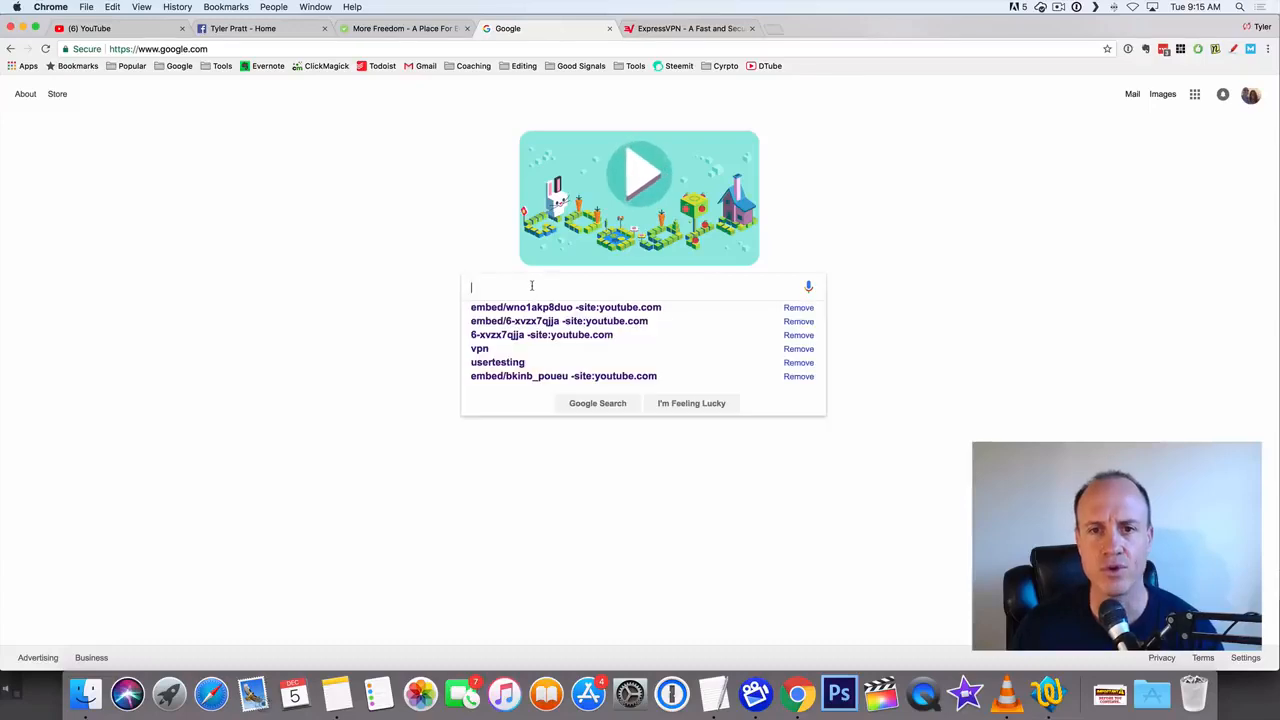
type("usertesting")
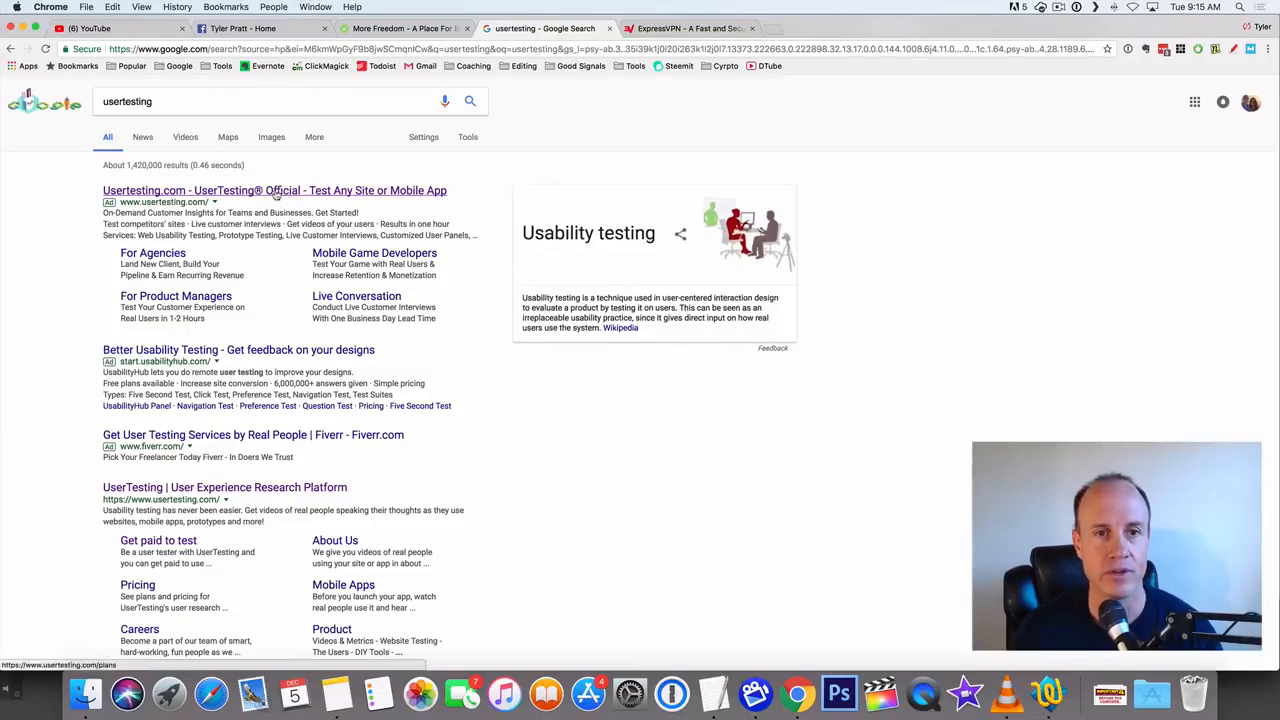
left_click(274, 190)
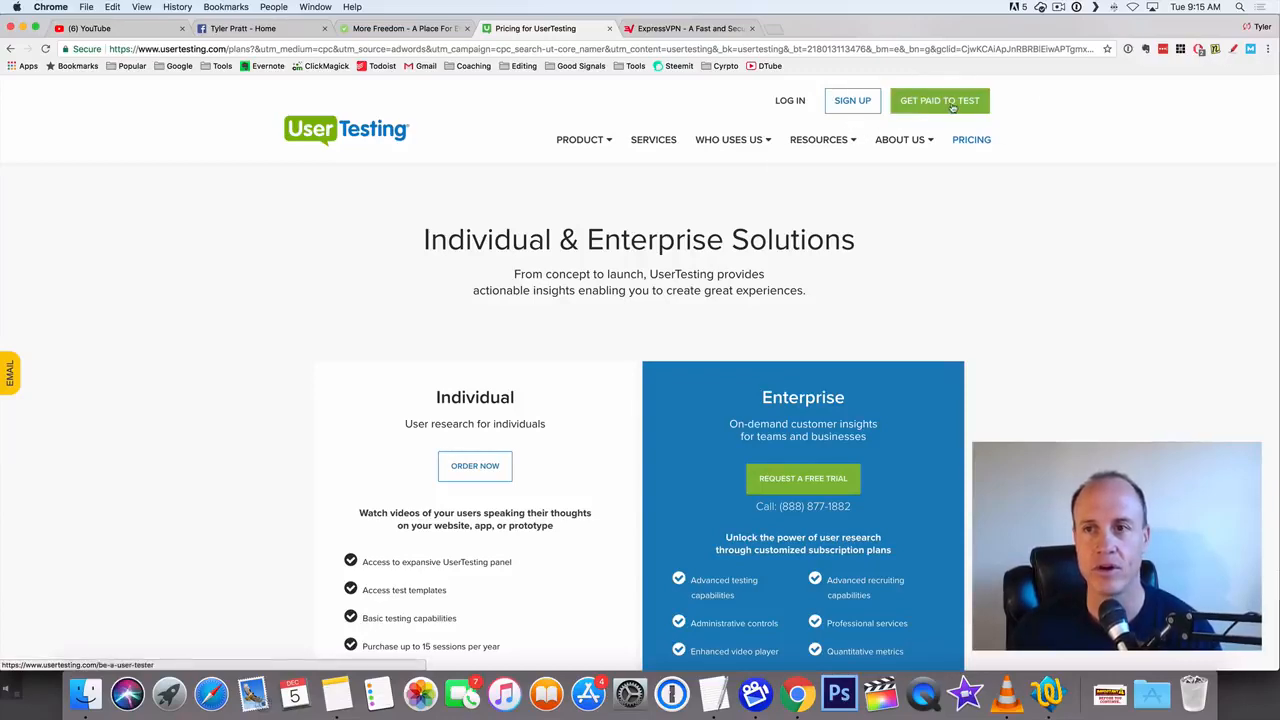
Go to UserTesting's 'Get Paid to Test' page with the Earn $10 per test sign-up form.
left_click(940, 100)
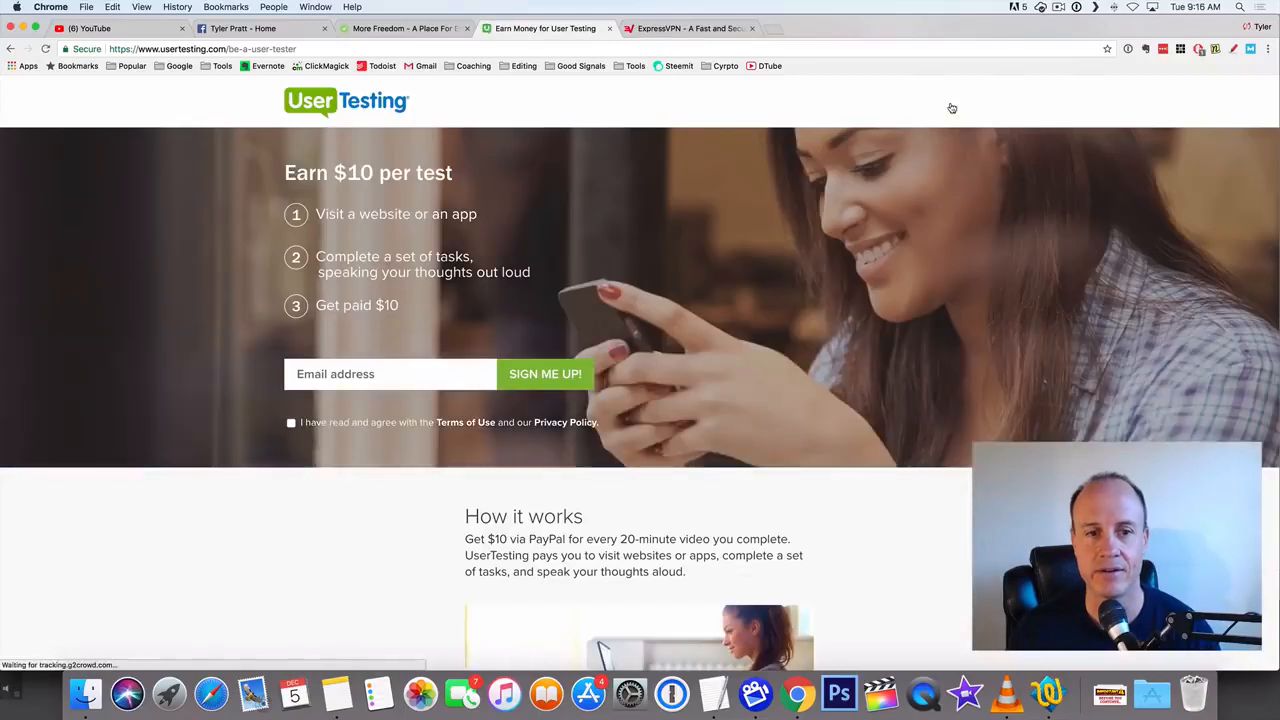
mouse_move(108, 296)
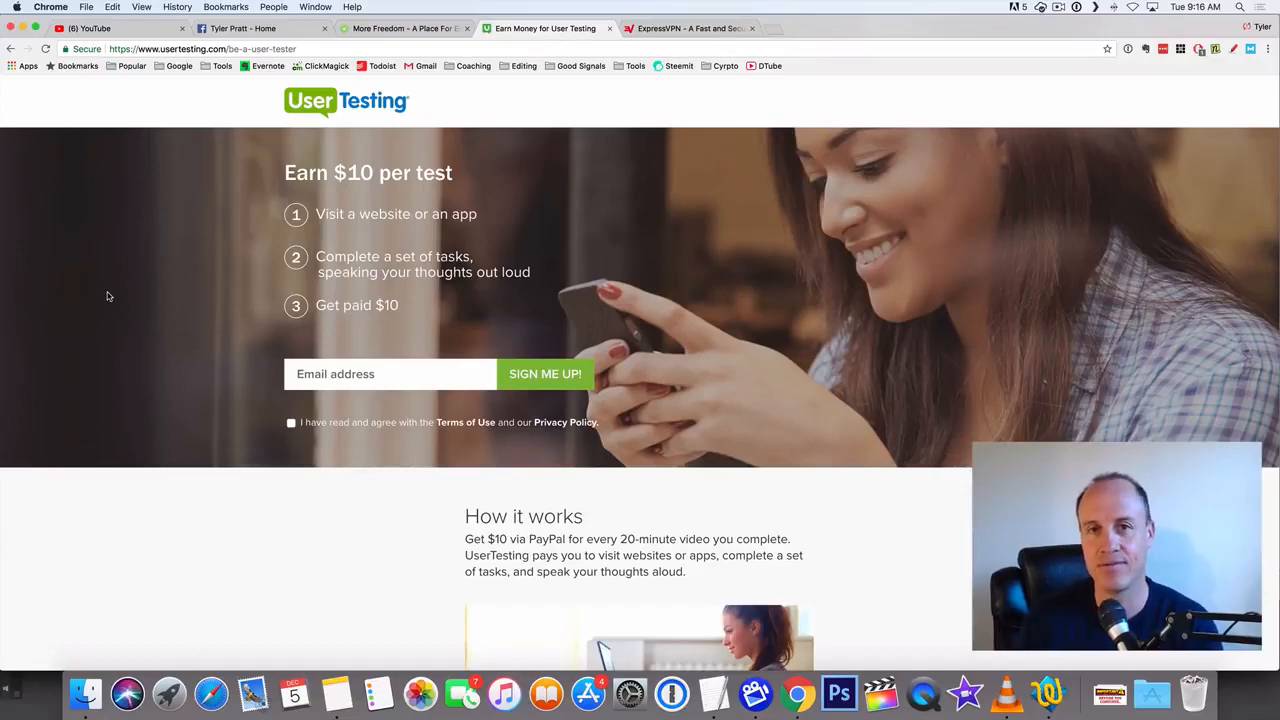
Scroll past 'How it works' to the getting-started requirements, earnings per test and PayPal payment details.
scroll("down", 3)
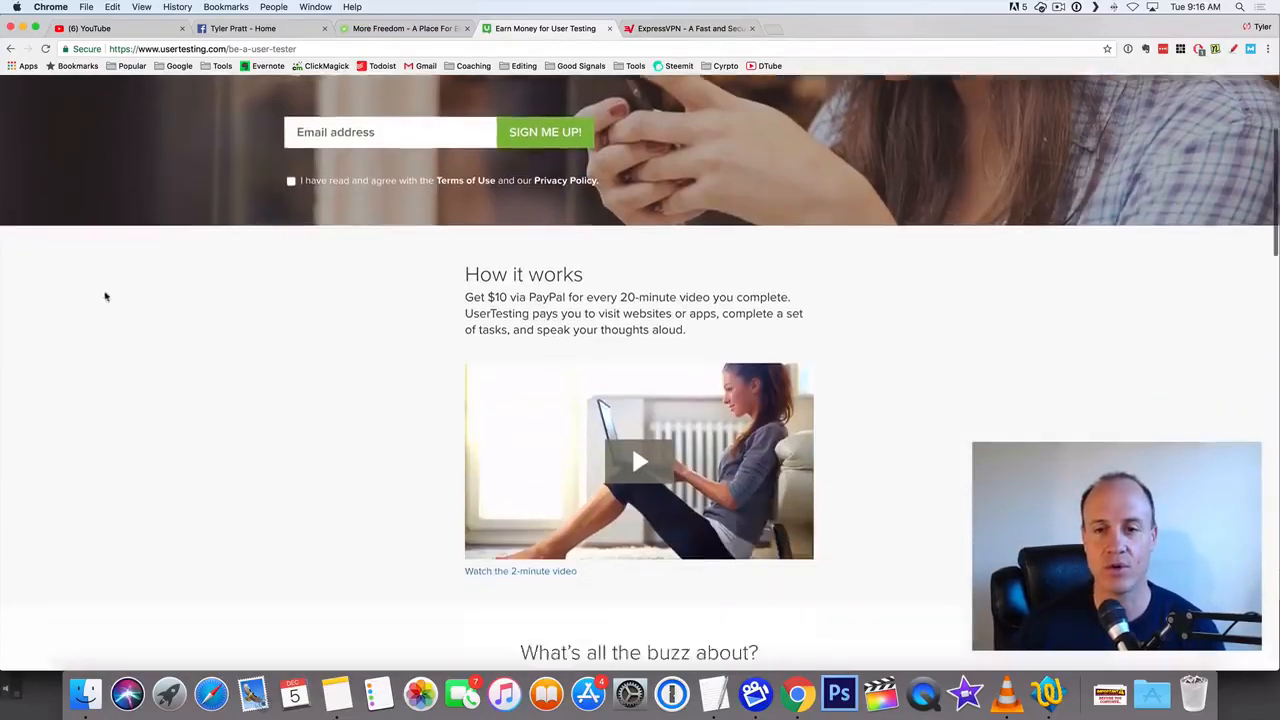
scroll("down", 3)
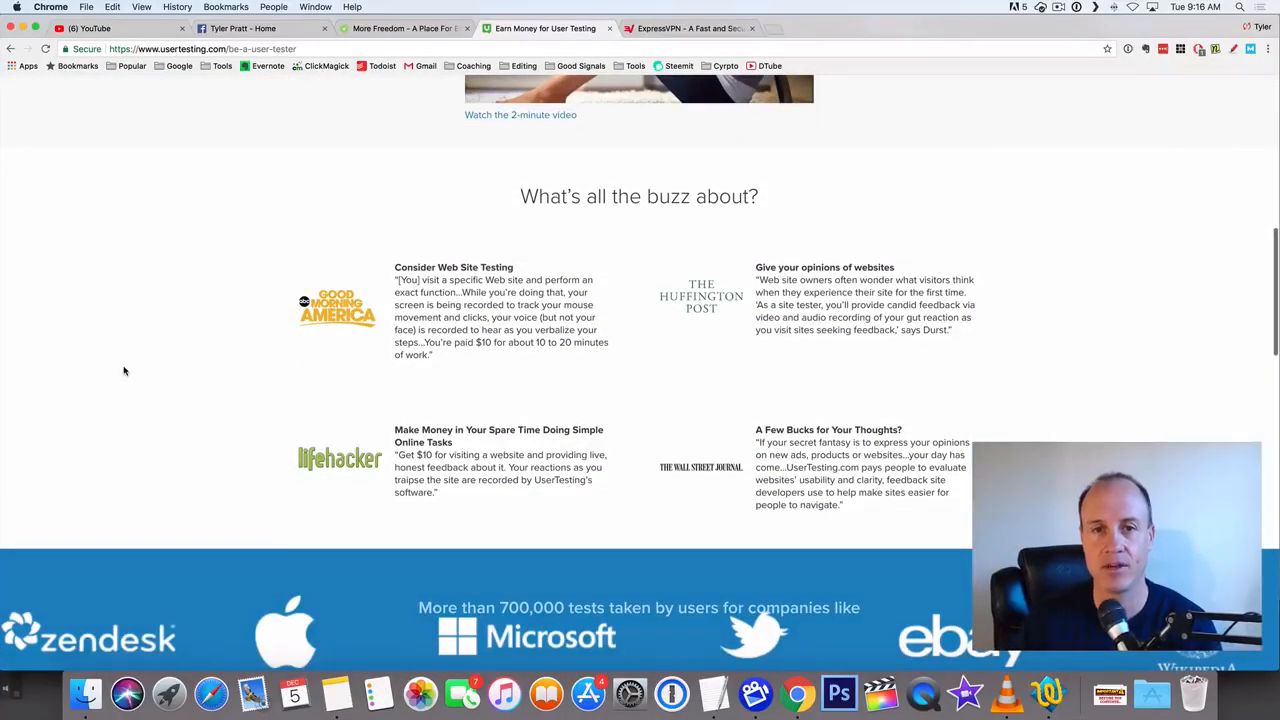
scroll("down", 3)
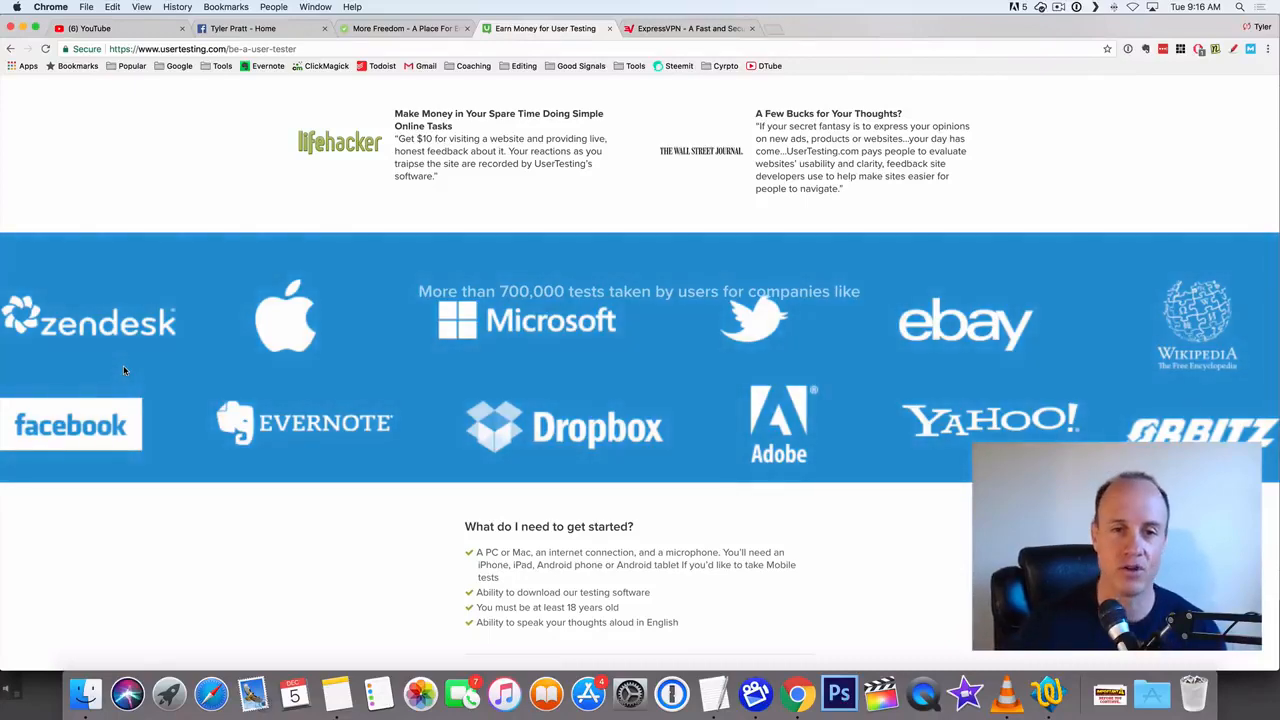
scroll("down", 3)
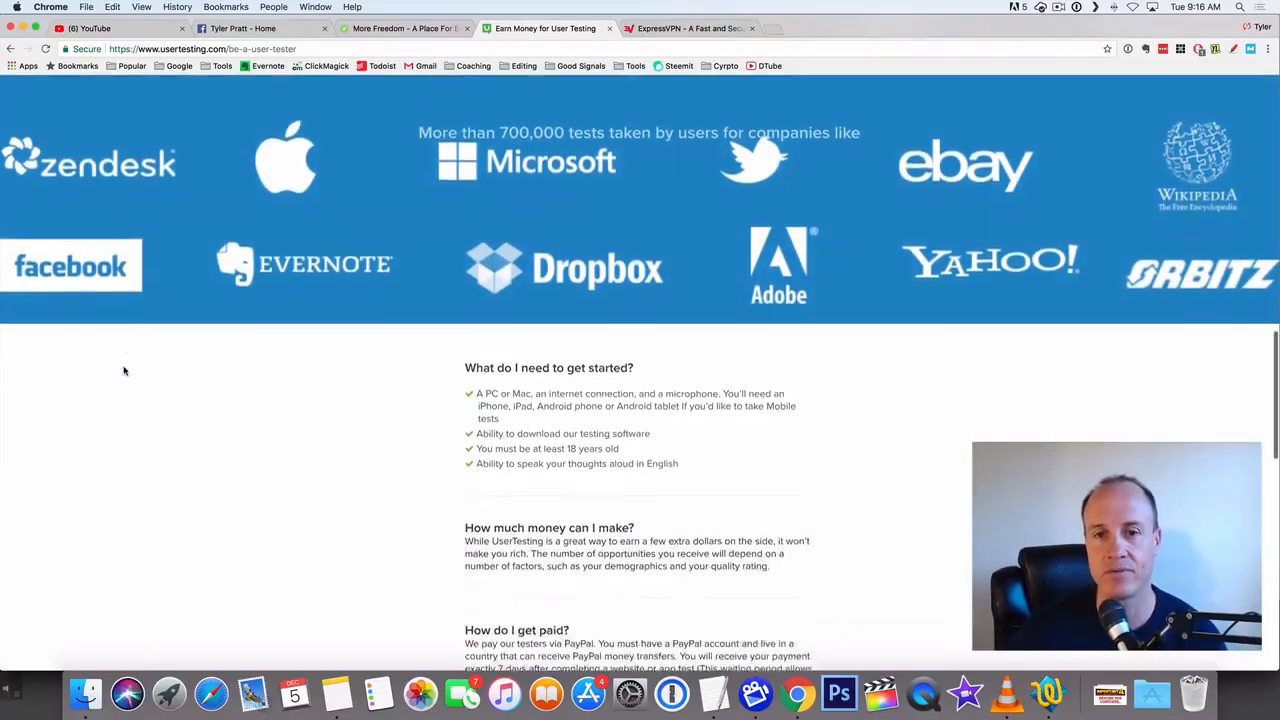
scroll("down", 3)
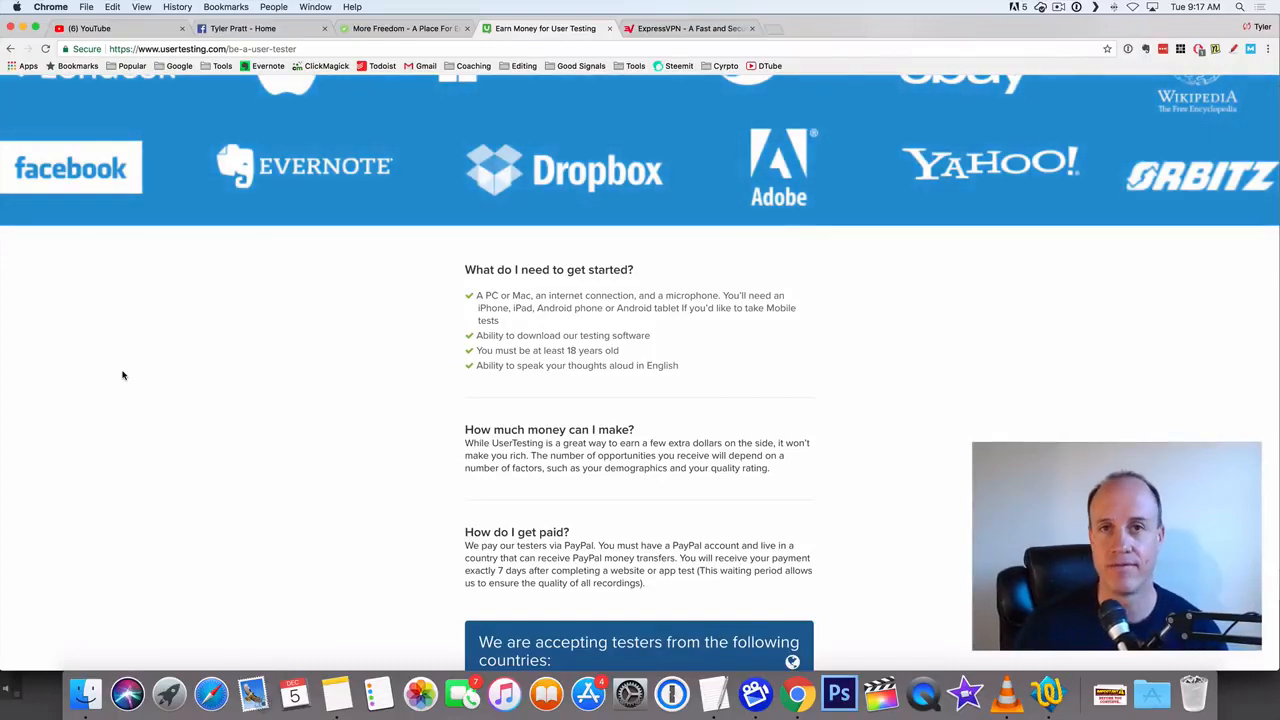
Scroll down to the accepted-countries-by-region box, the sign-up process and additional questions.
scroll("down", 3)
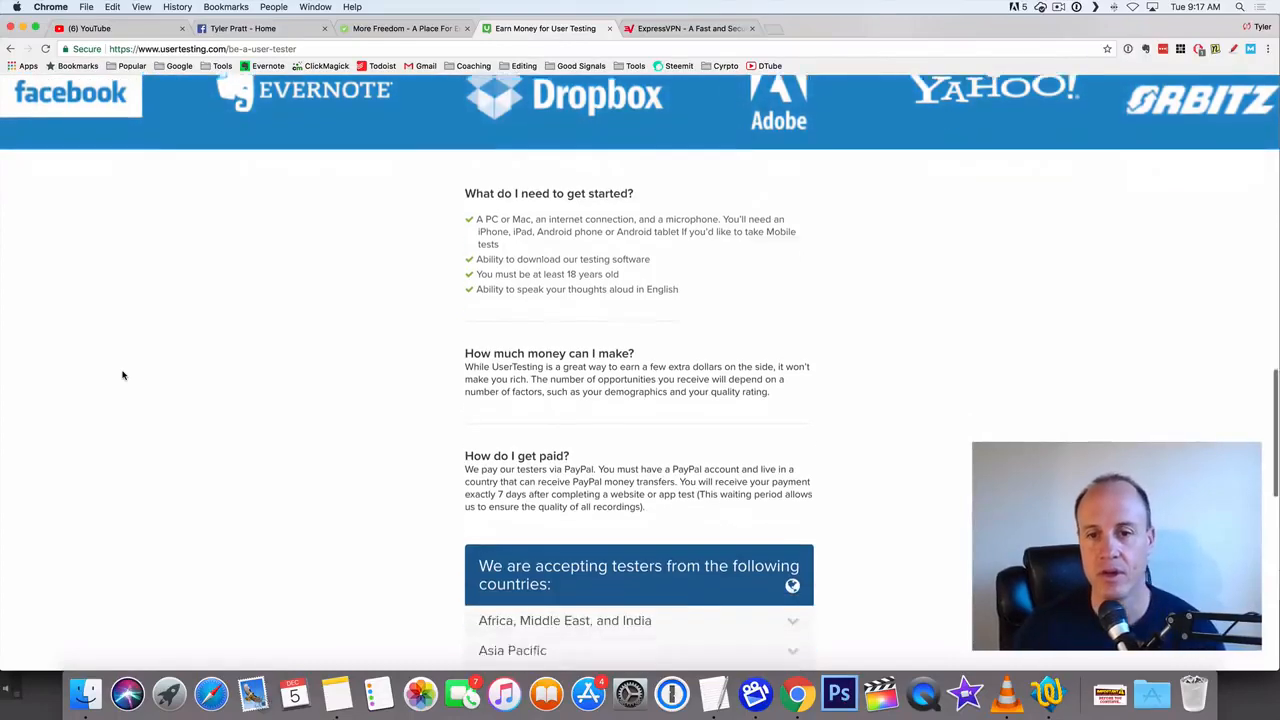
scroll("down", 3)
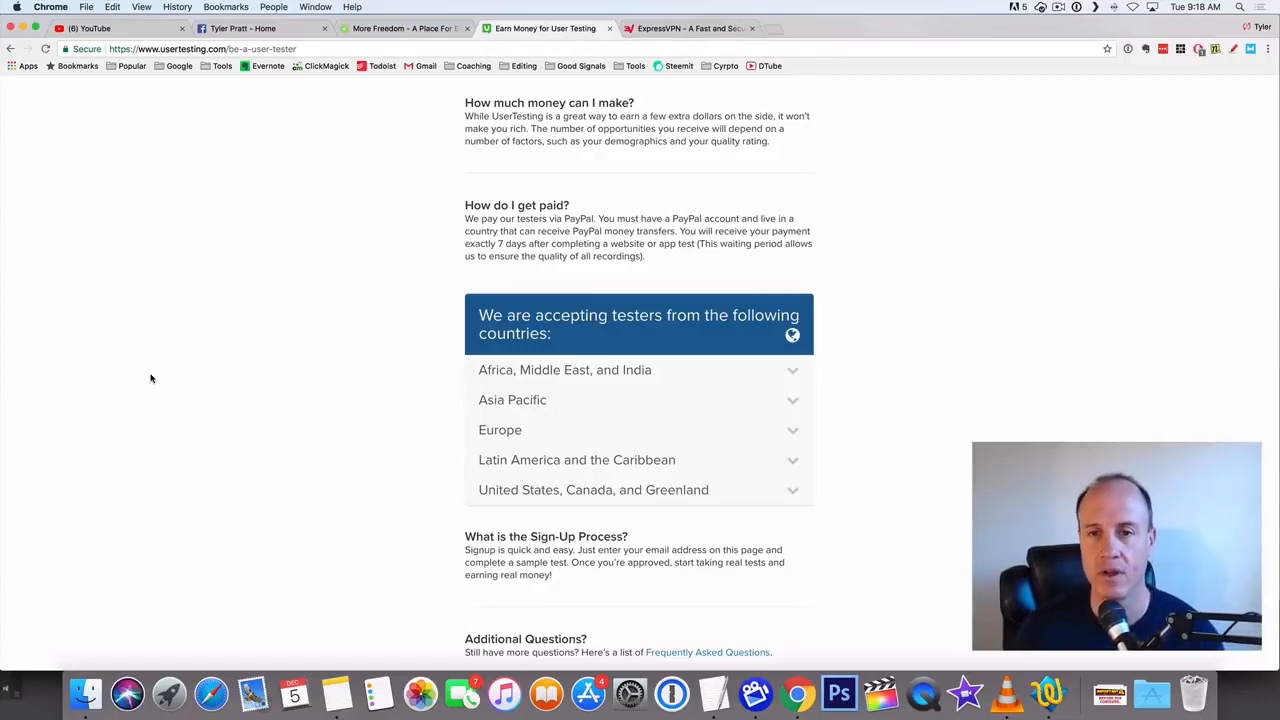
scroll("down", 3)
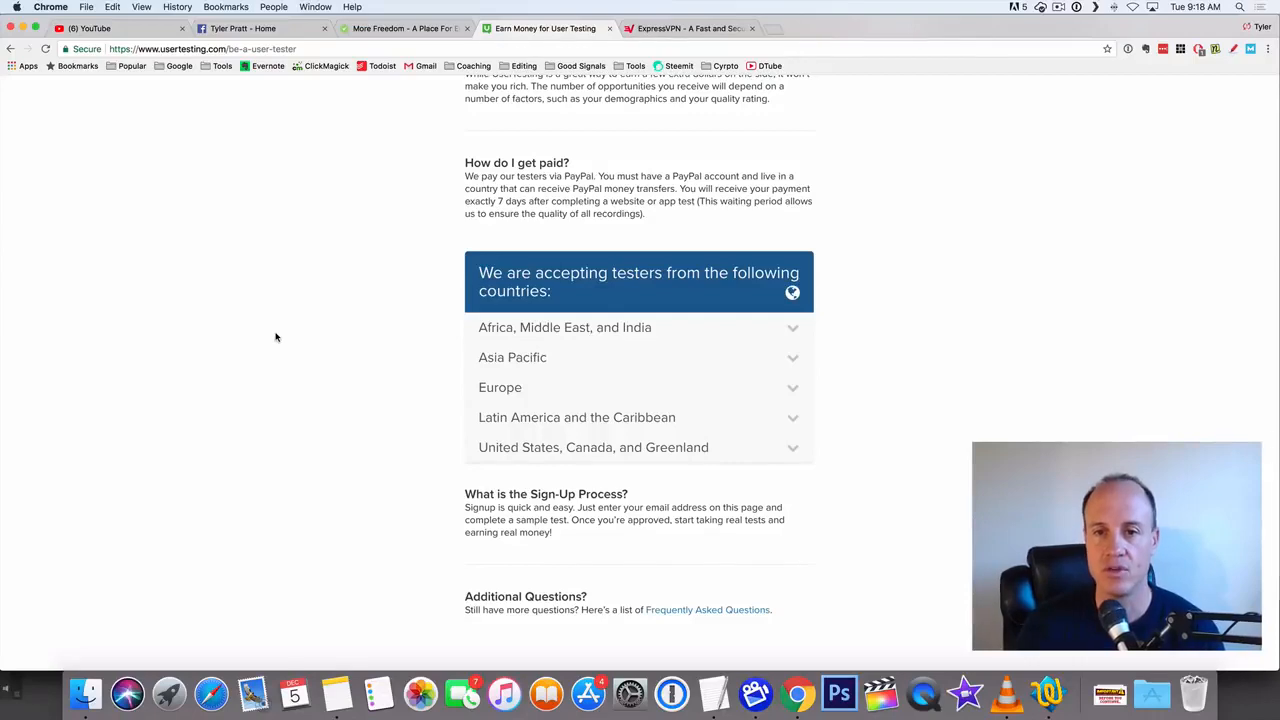
mouse_move(912, 344)
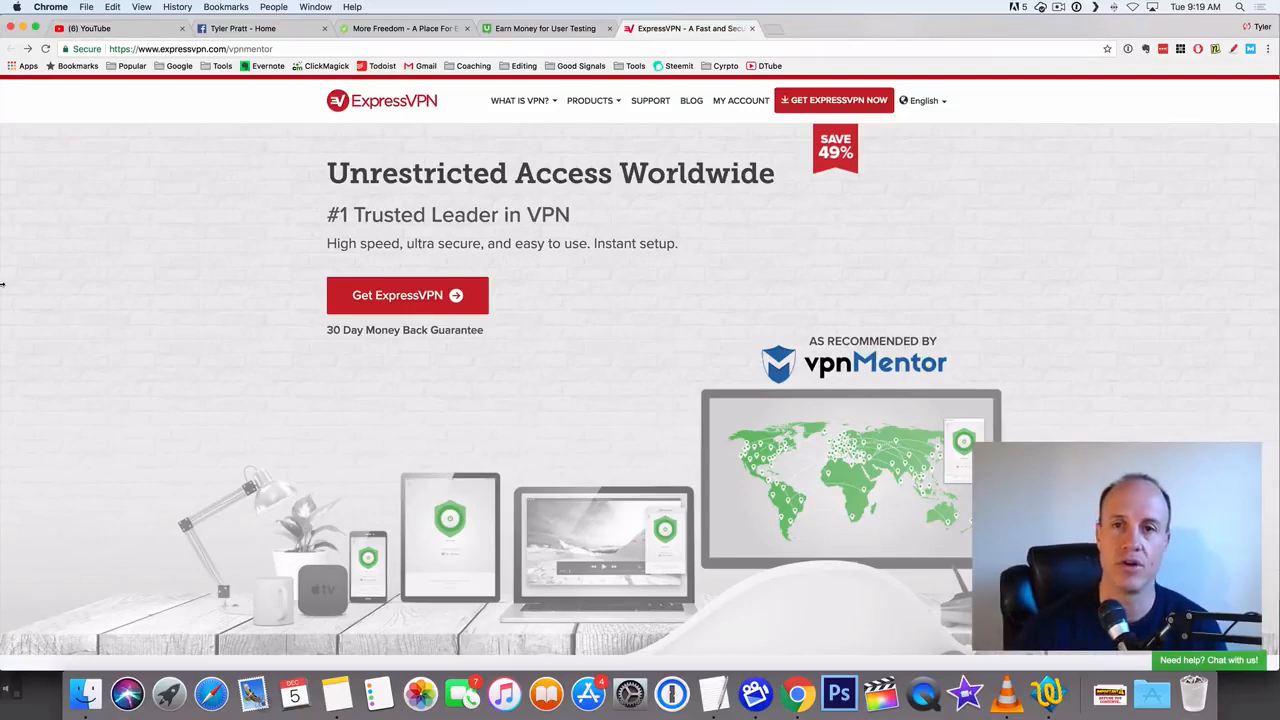
mouse_move(160, 272)
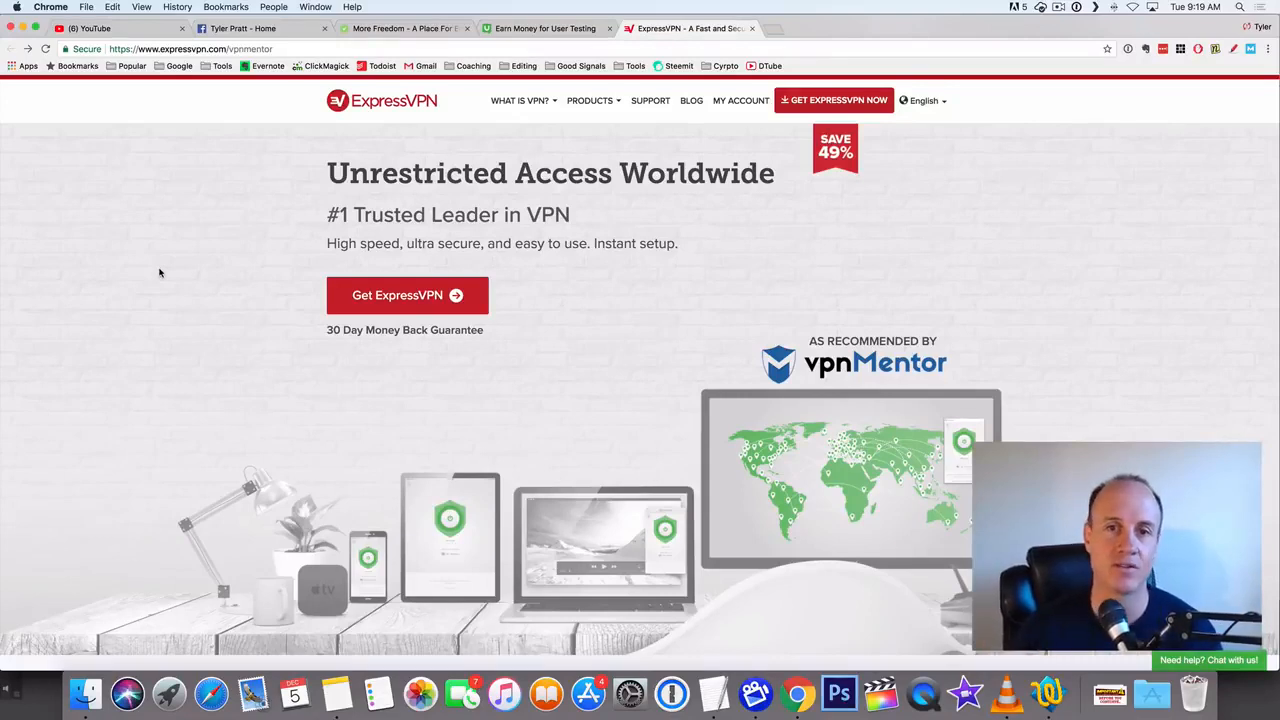
mouse_move(408, 296)
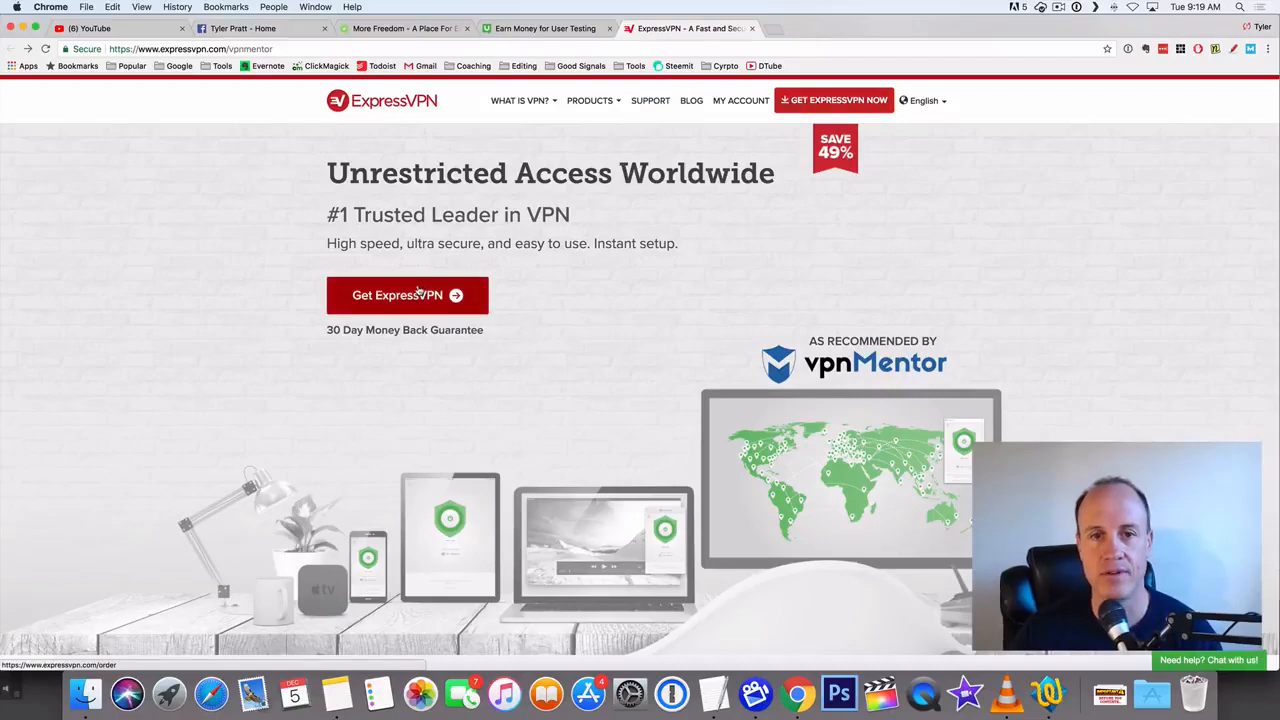
Go to ExpressVPN's order page showing the 12 months + 3 free deal and plan prices.
left_click(408, 294)
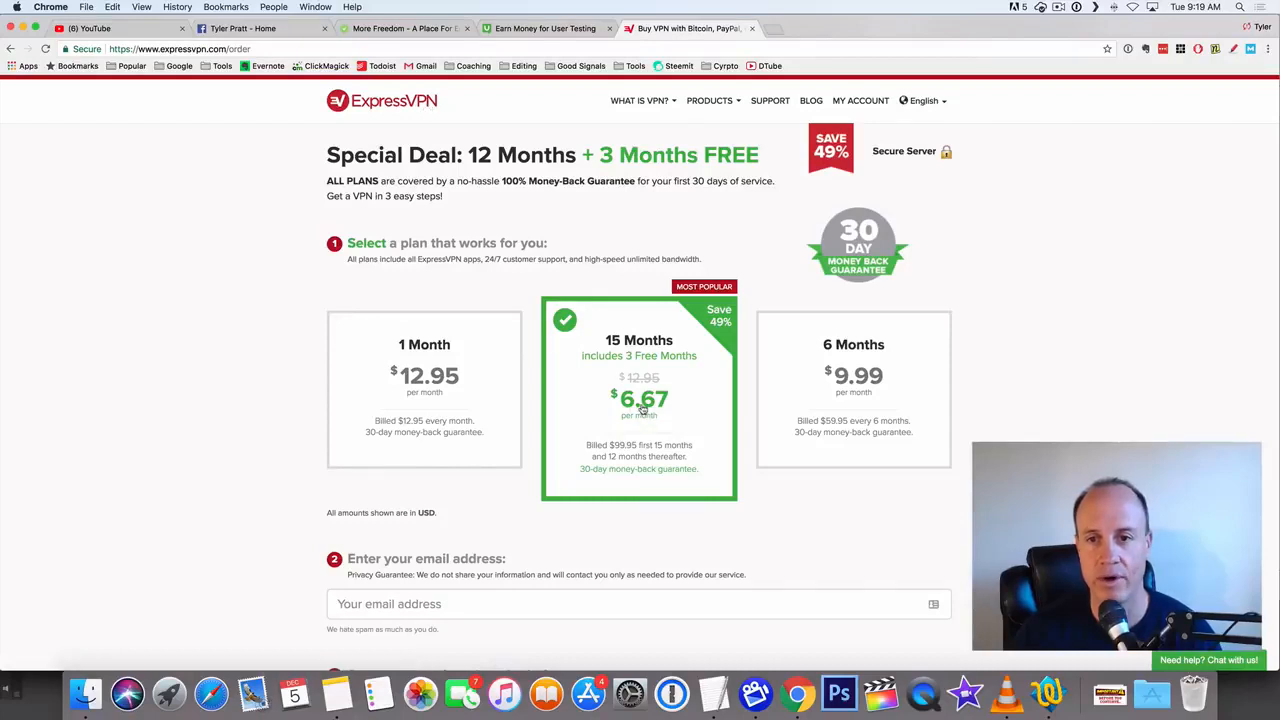
mouse_move(168, 230)
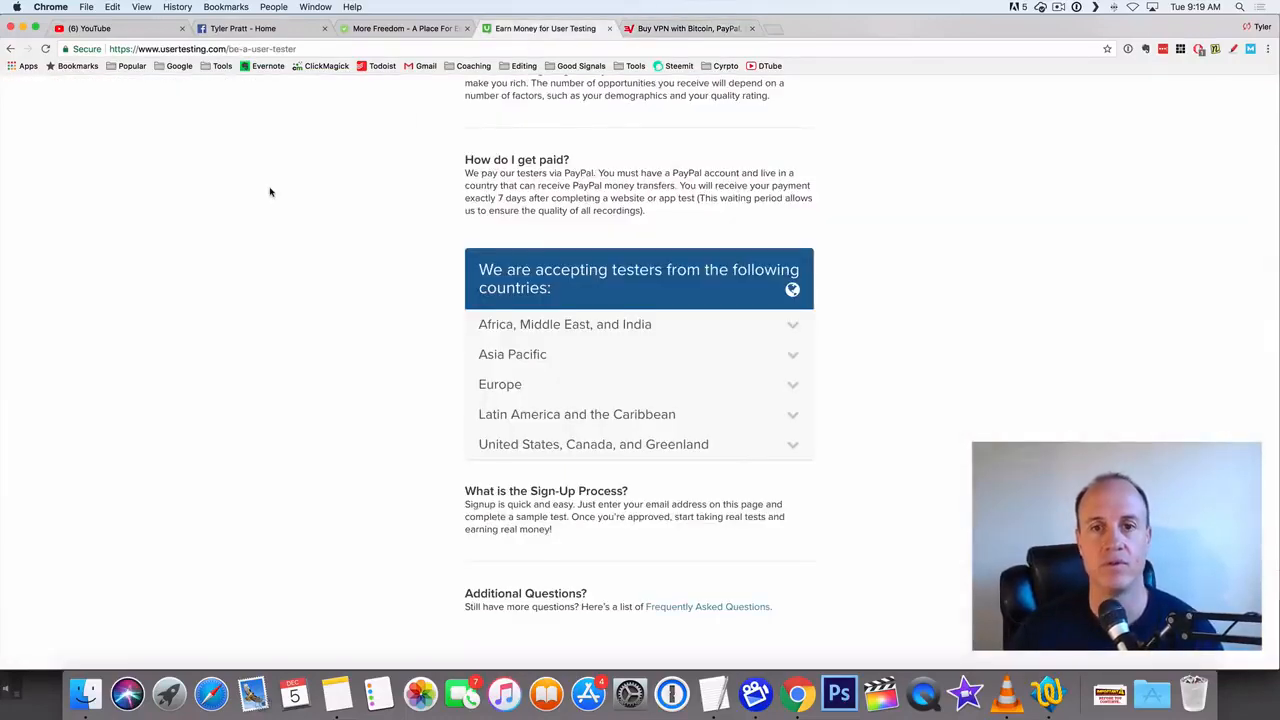
mouse_move(254, 216)
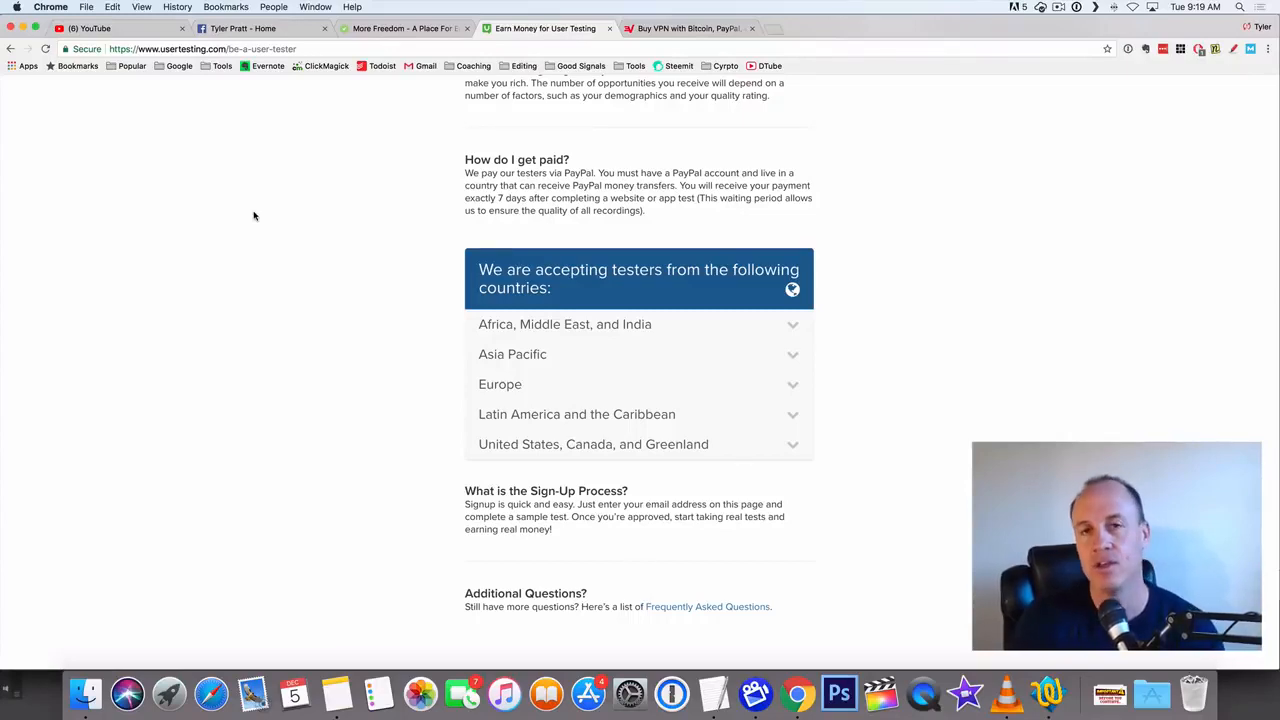
Switch back to the UserTesting tab and scroll to the 'Earn $10 per test' email sign-up form at the top.
left_click(690, 28)
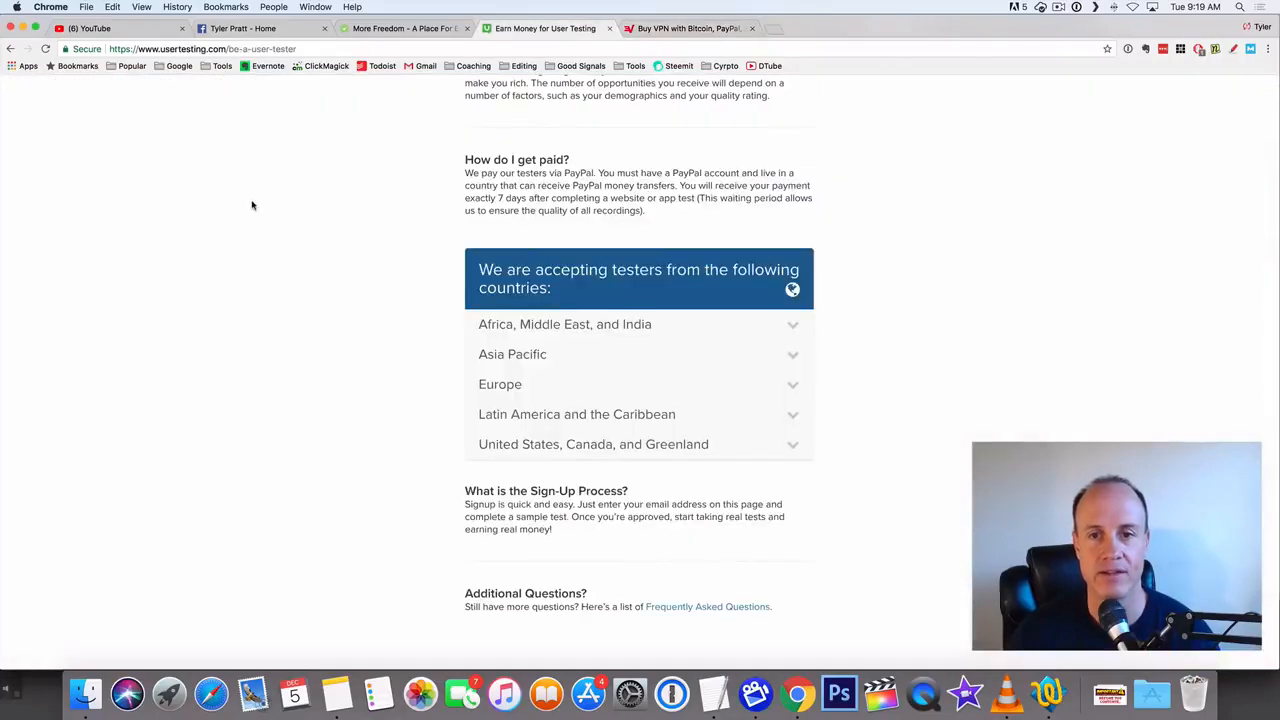
scroll("down", 3)
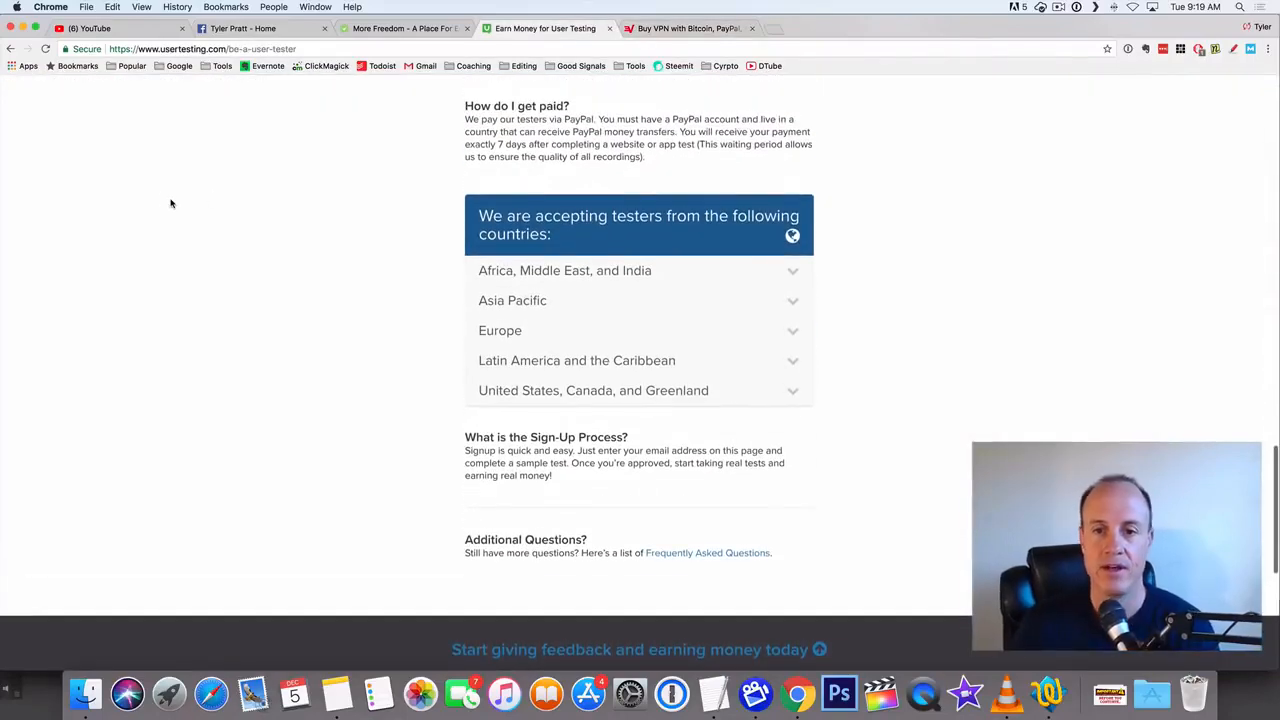
scroll("up", 3)
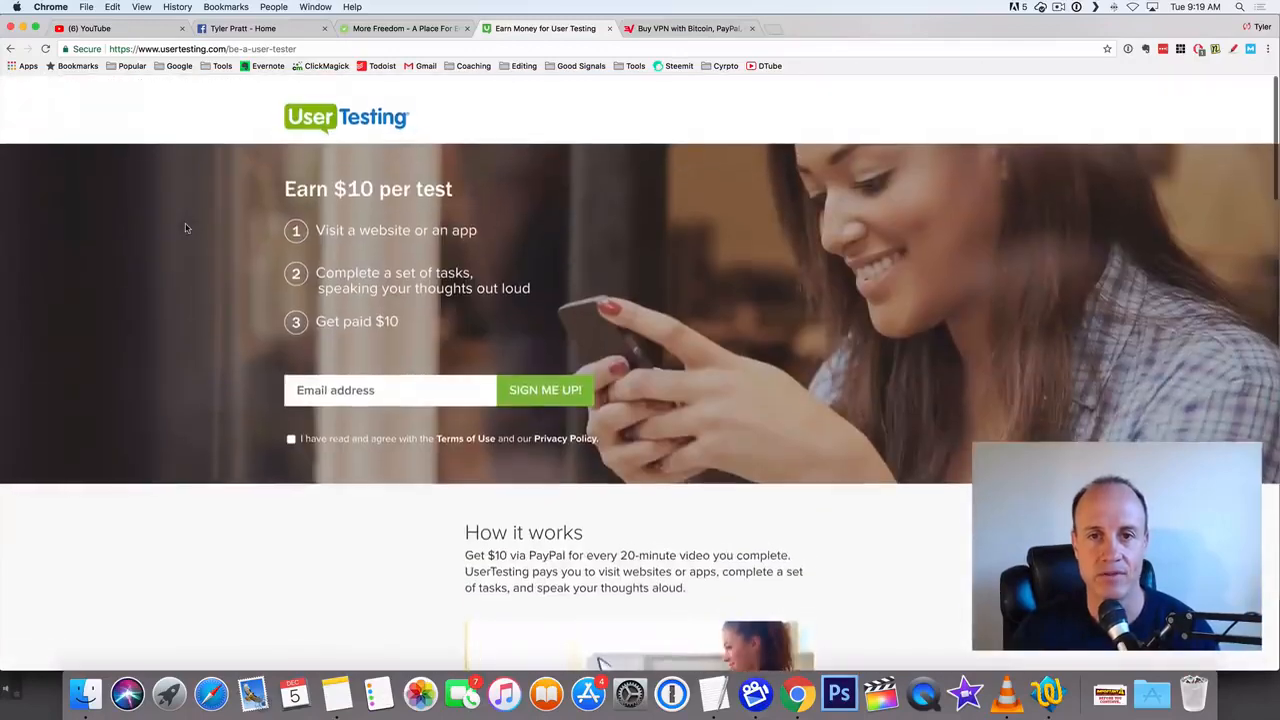
scroll("down", 3)
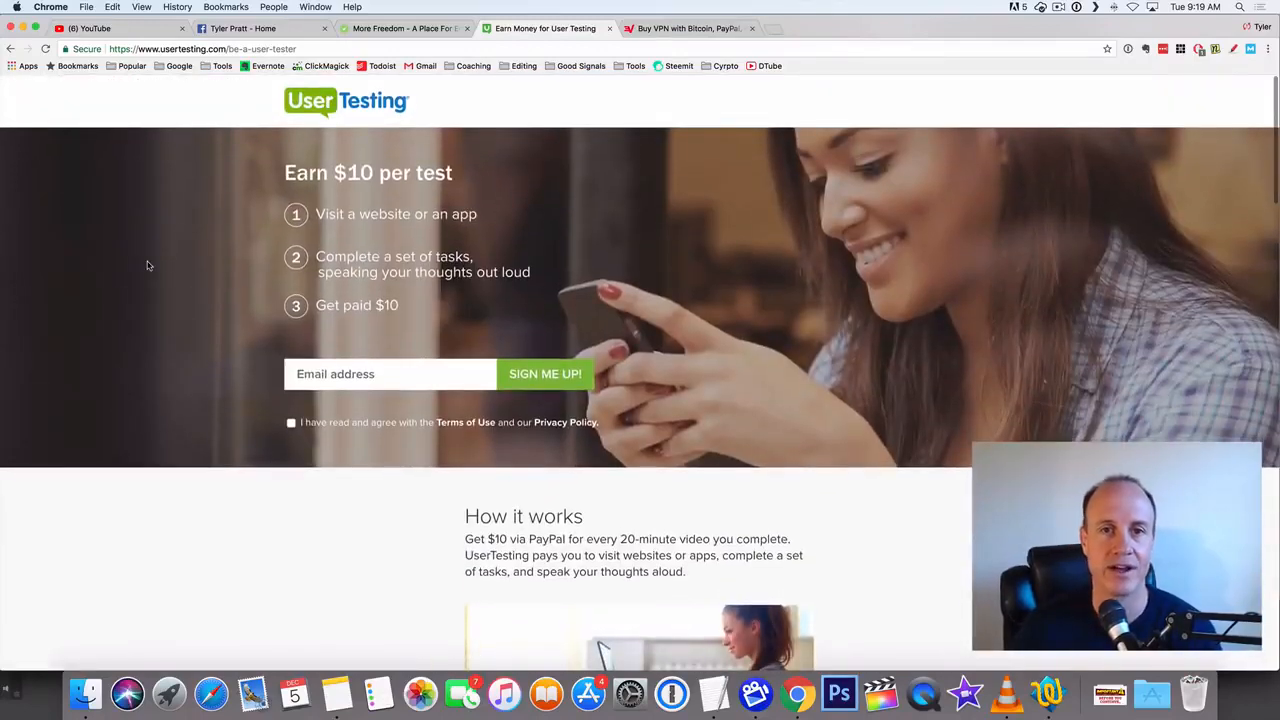